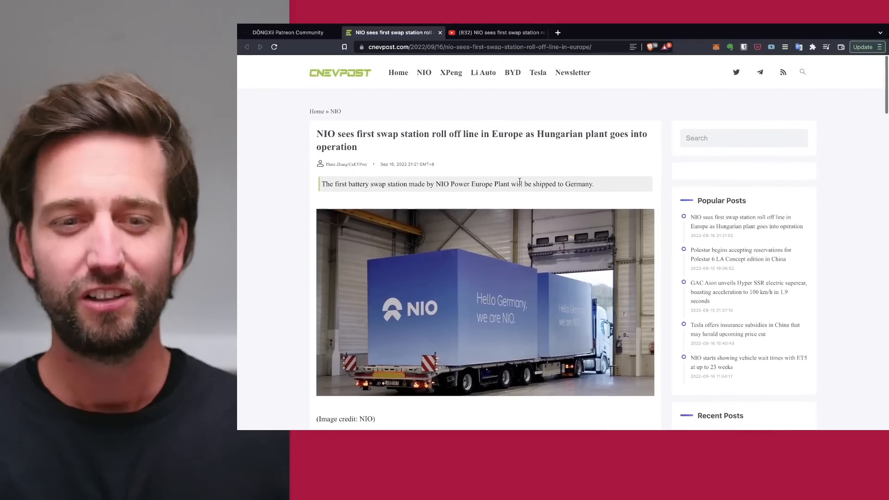
scroll("down", 3)
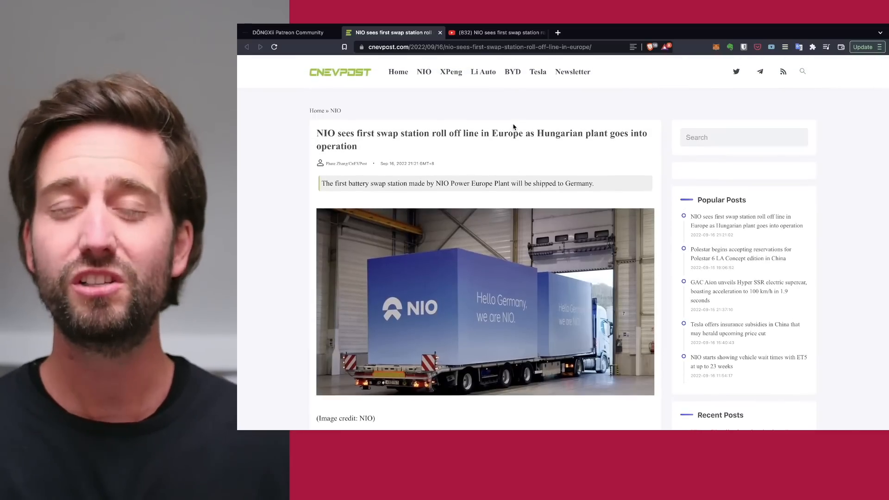
scroll("down", 3)
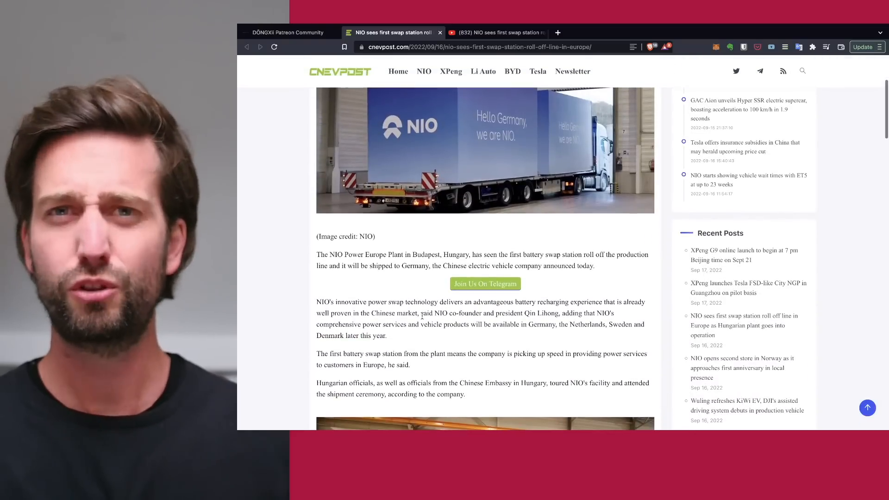
scroll("down", 3)
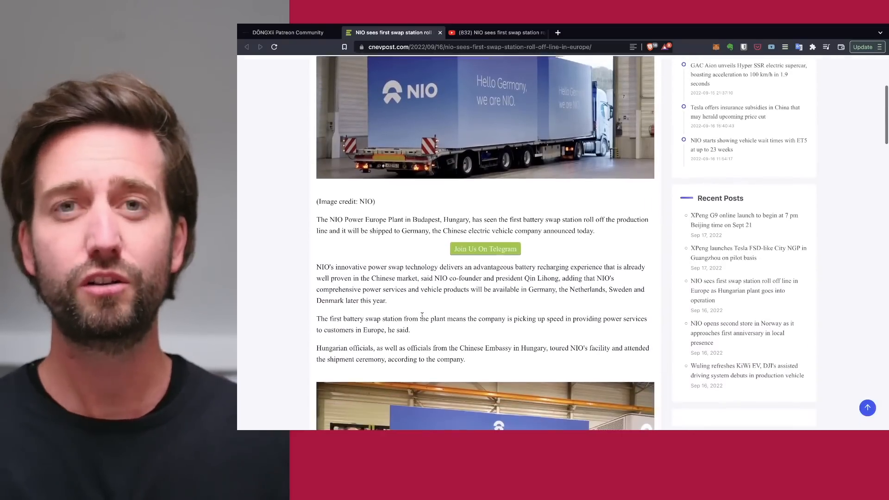
scroll("down", 3)
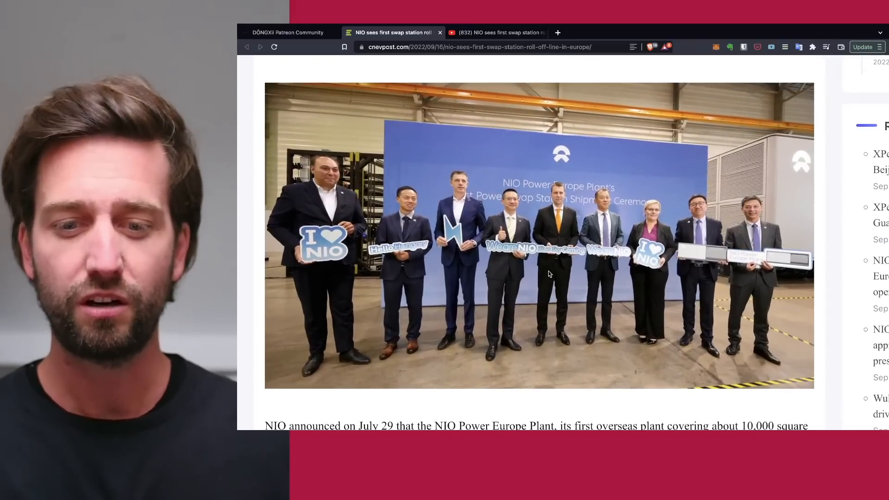
scroll("down", 3)
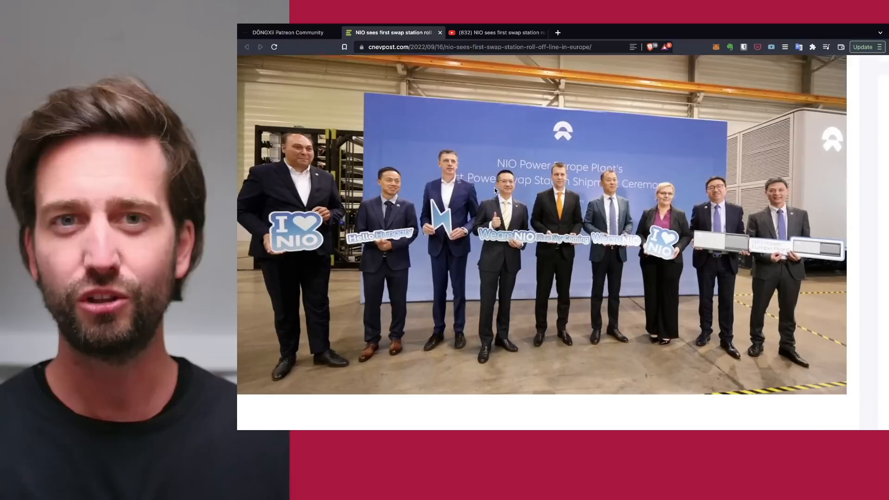
scroll("down", 3)
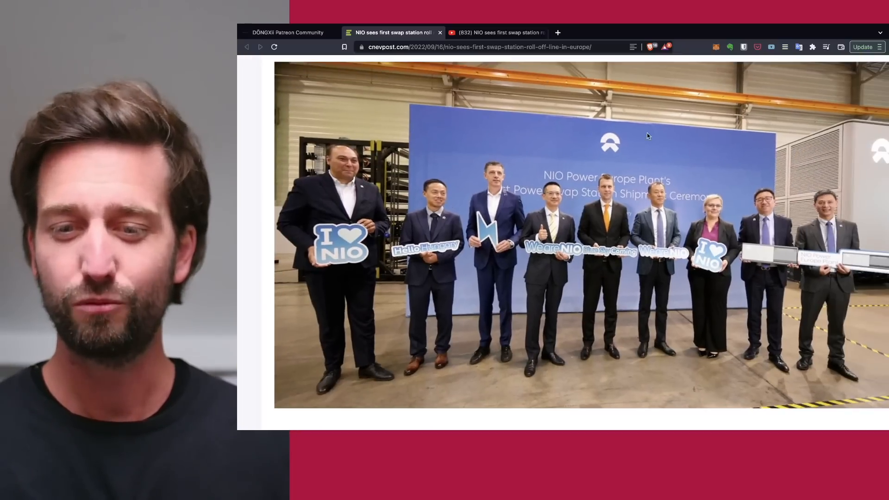
mouse_move(718, 194)
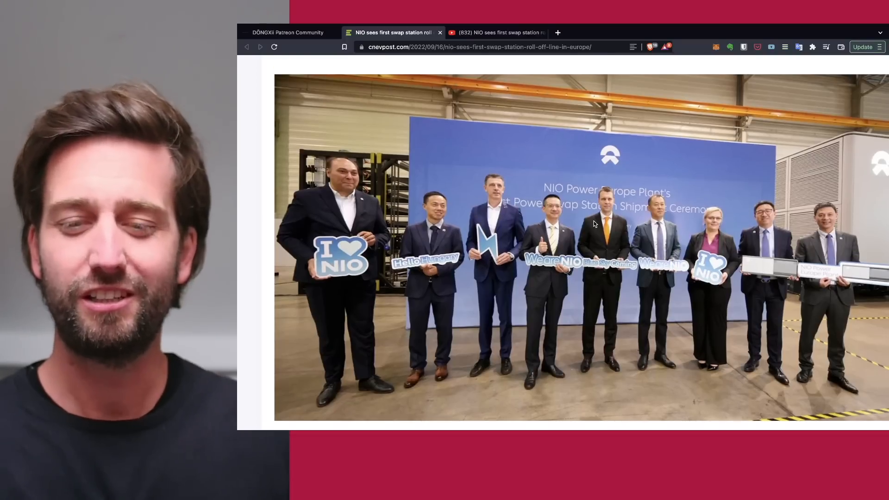
scroll("down", 3)
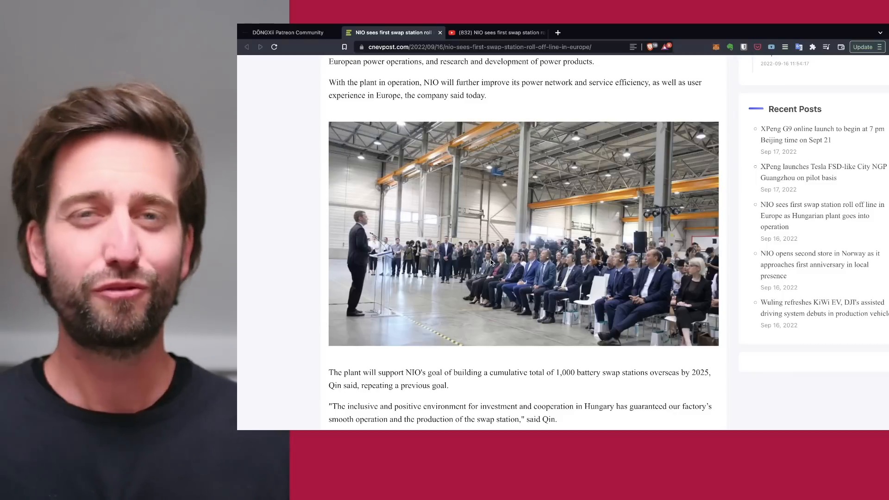